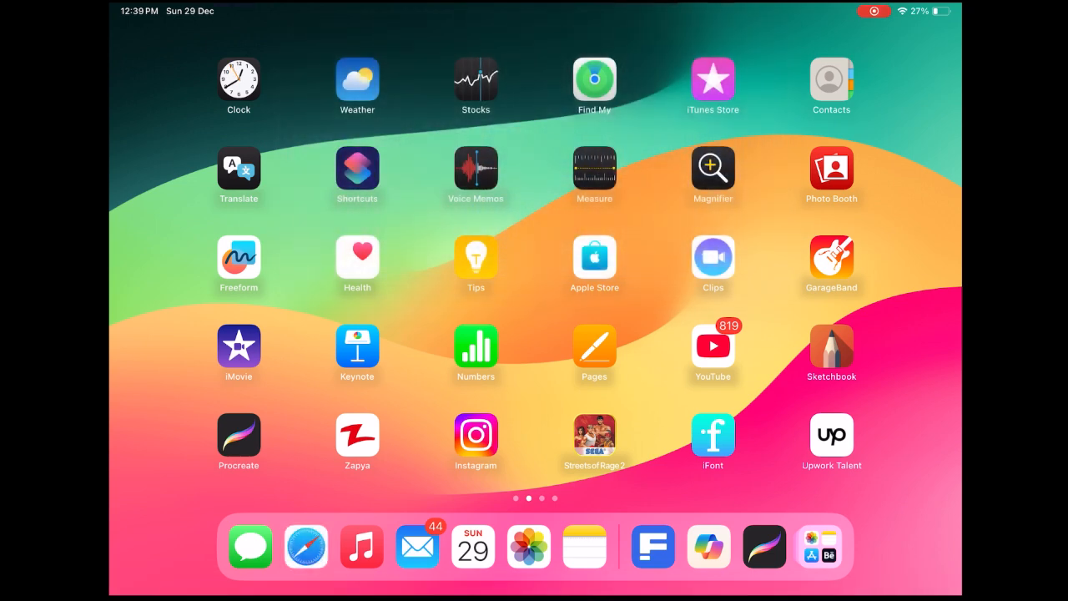
Browse freepik.com Photos into the Still Life collection and scroll to the teddy bear image.
{"action": "left_click", "coordinate": [305, 547]}
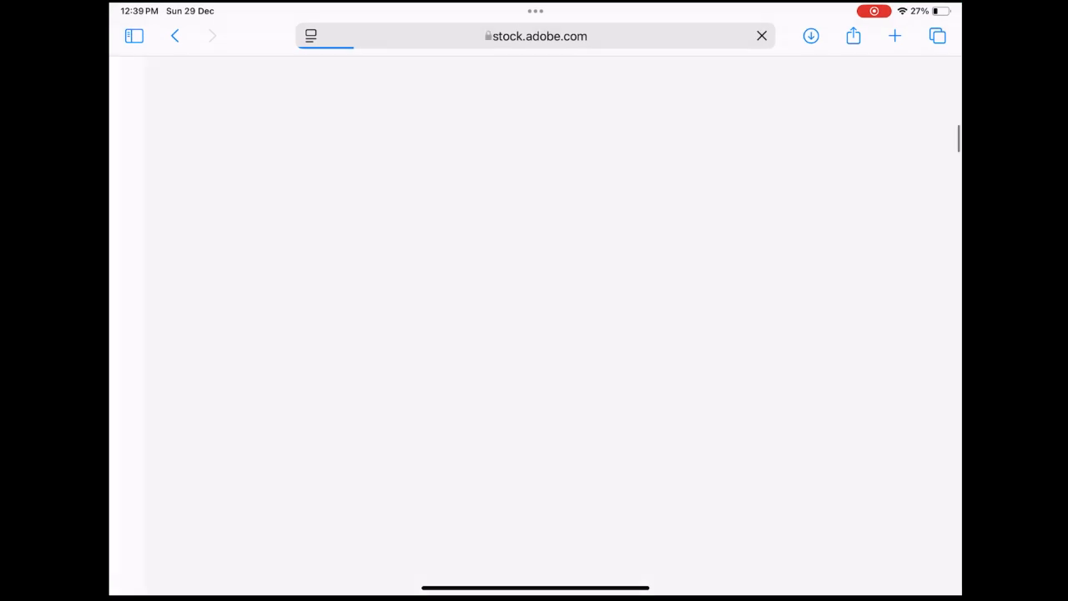
{"action": "left_click", "coordinate": [539, 36]}
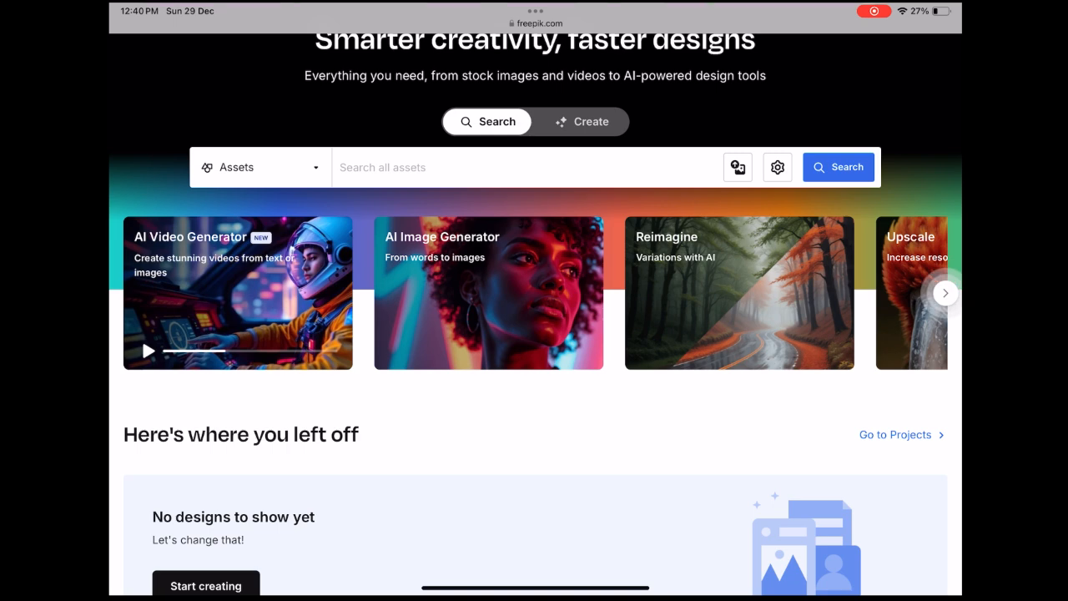
{"action": "scroll", "scroll_direction": "down", "scroll_amount": 3}
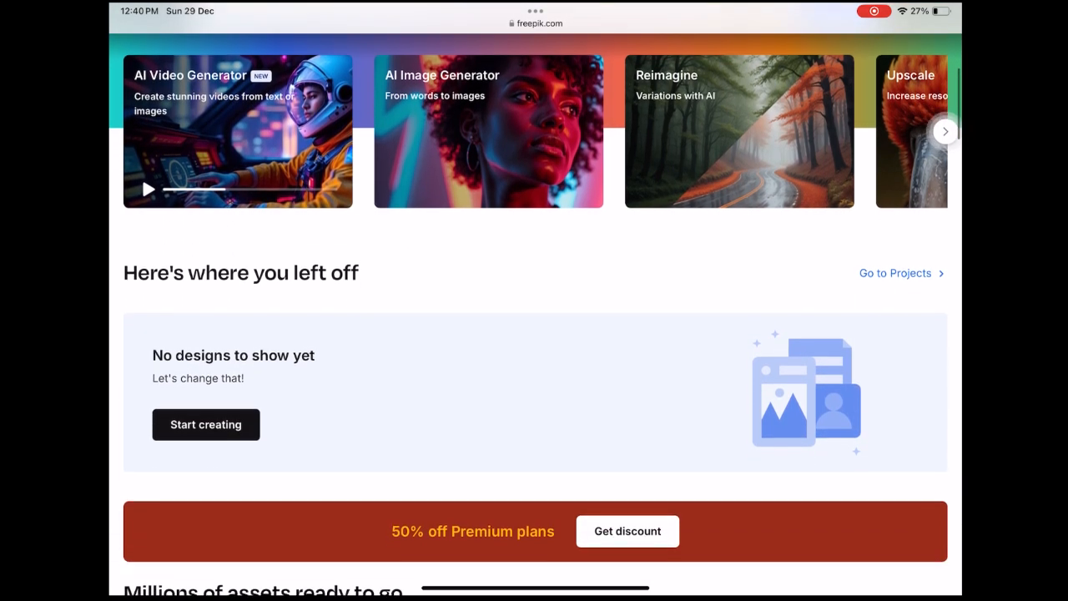
{"action": "scroll", "scroll_direction": "down", "scroll_amount": 3}
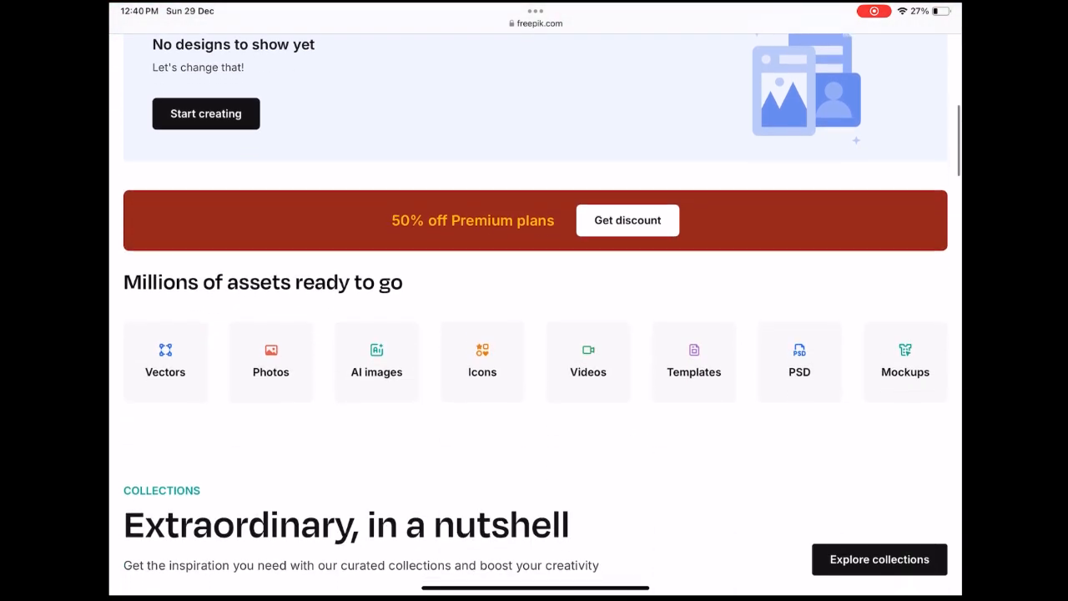
{"action": "scroll", "scroll_direction": "down", "scroll_amount": 3}
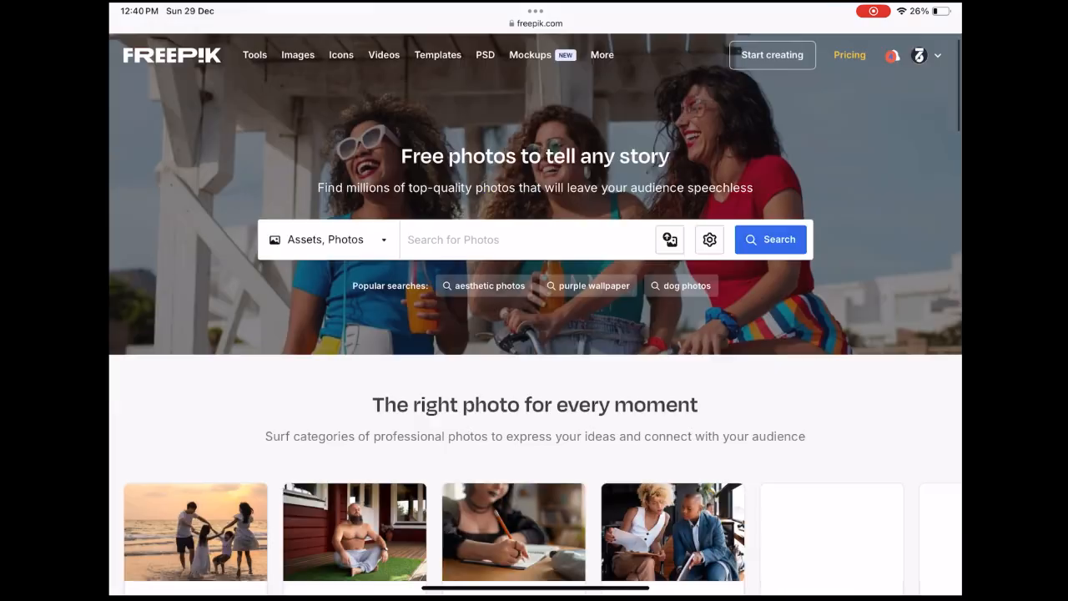
{"action": "scroll", "scroll_direction": "down", "scroll_amount": 3}
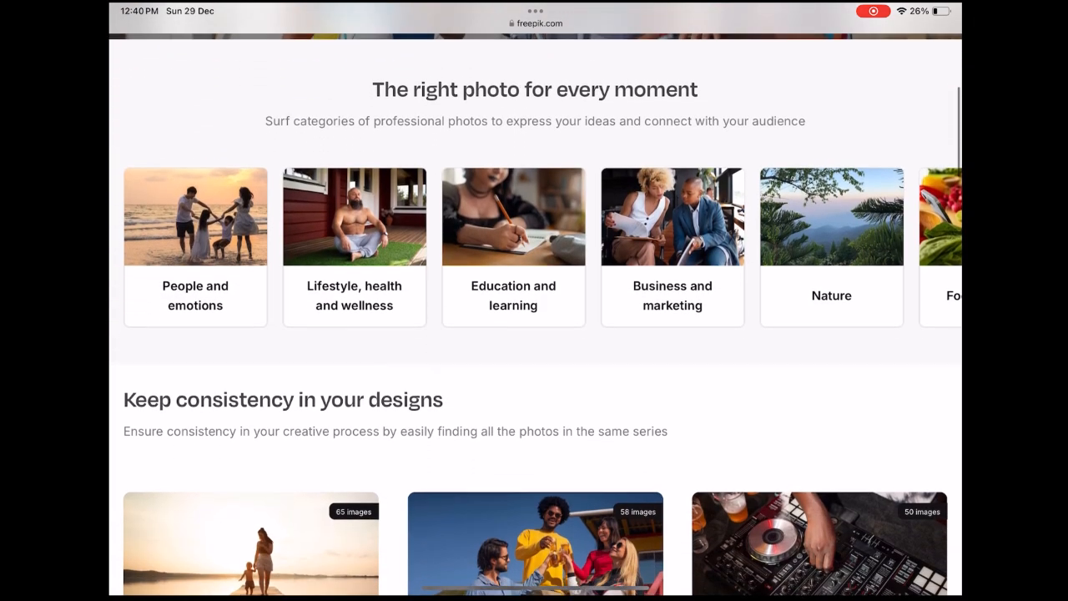
{"action": "scroll", "scroll_direction": "down", "scroll_amount": 3}
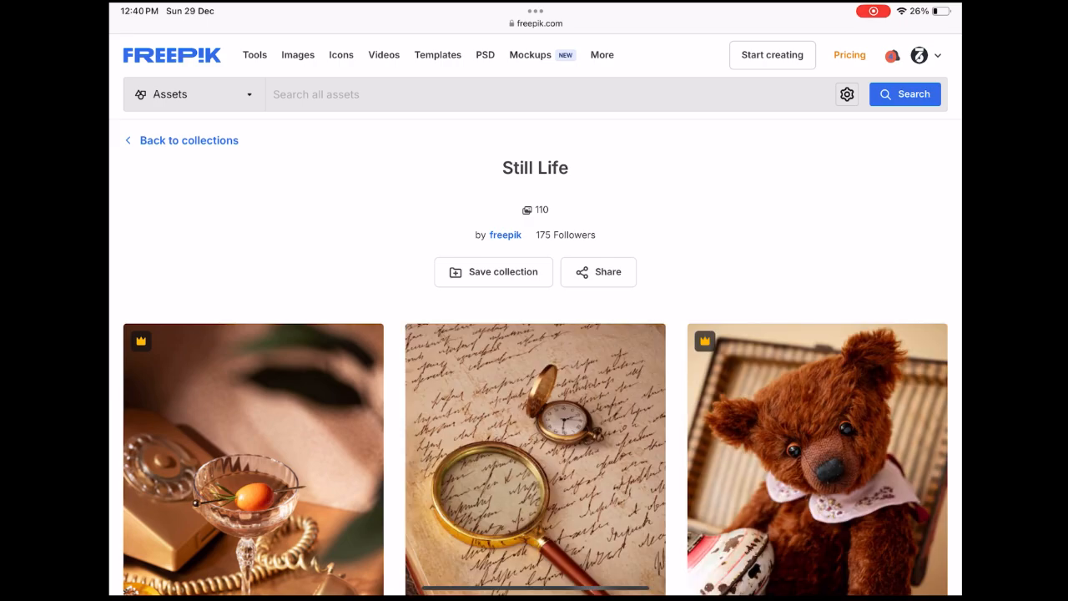
{"action": "scroll", "scroll_direction": "down", "scroll_amount": 3}
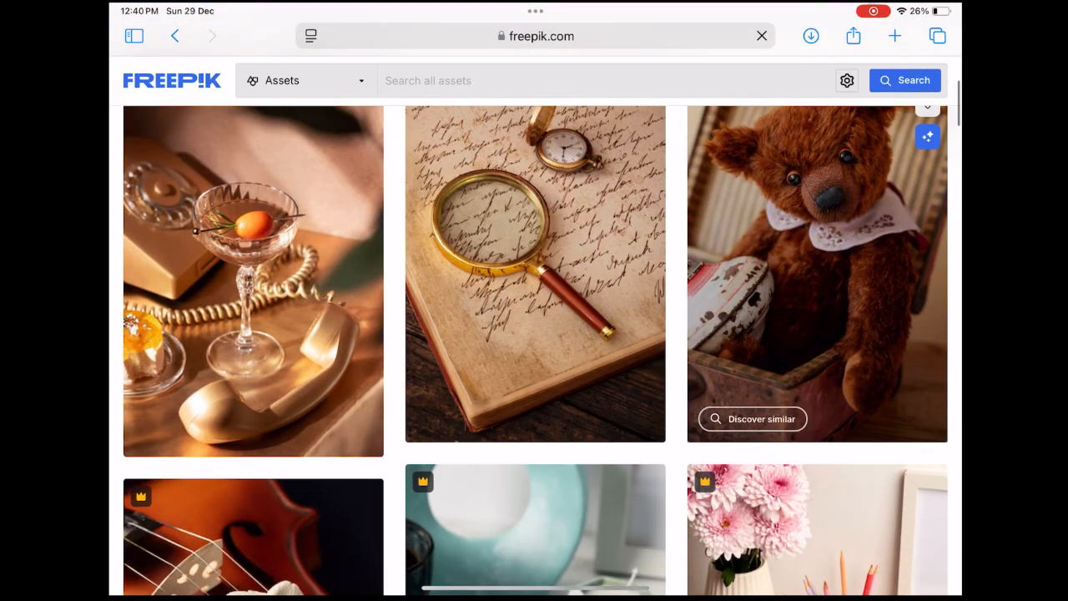
View the Teddy bear indoors still life photo's detail page, then leave for the home screen.
{"action": "left_click", "coordinate": [817, 275]}
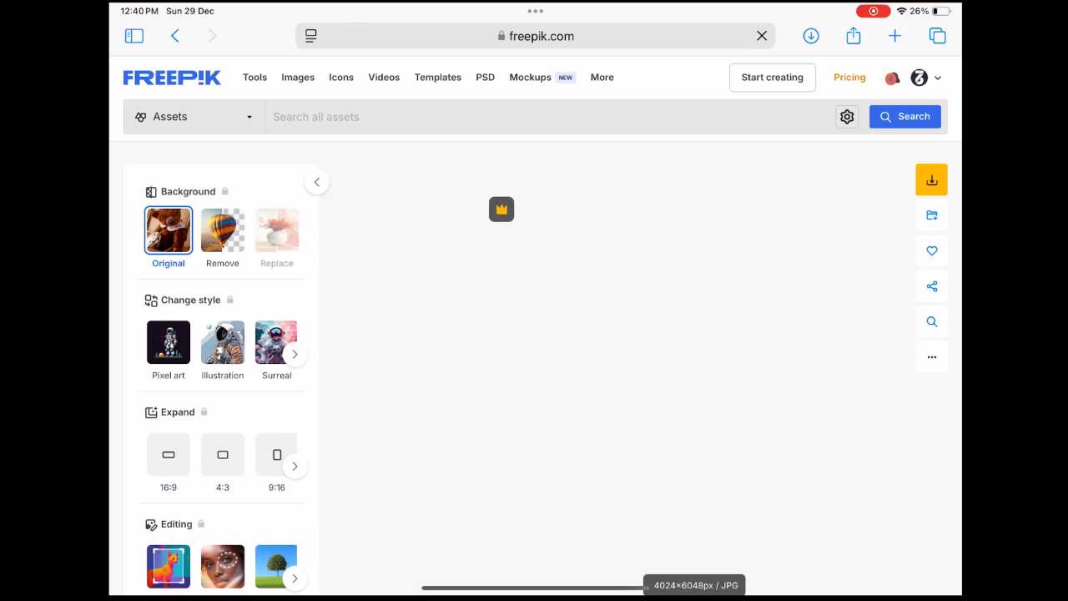
{"action": "scroll", "scroll_direction": "down", "scroll_amount": 3}
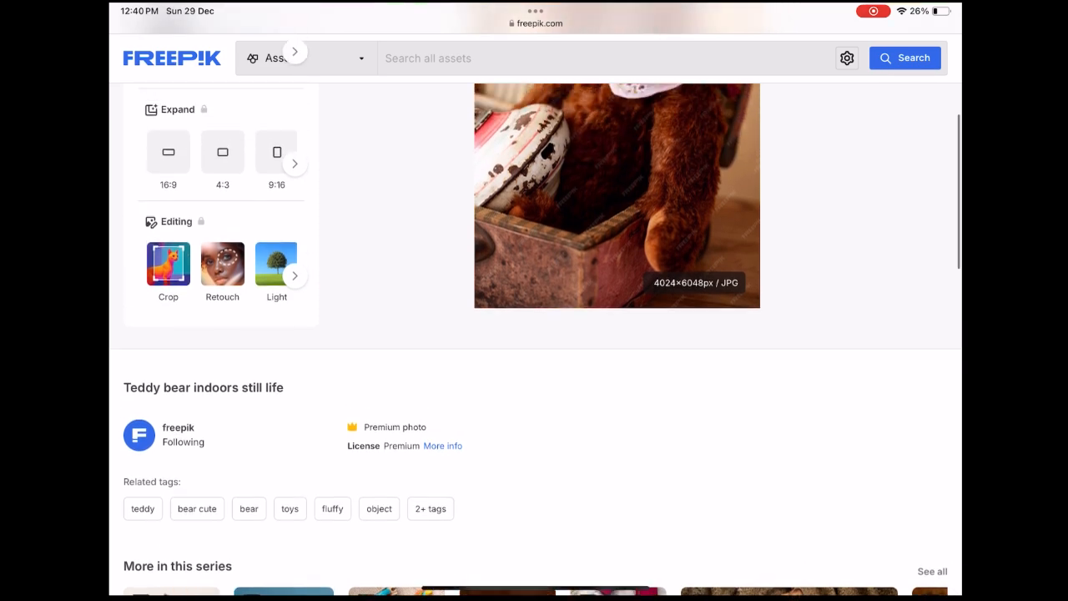
{"action": "scroll", "scroll_direction": "up", "scroll_amount": 3}
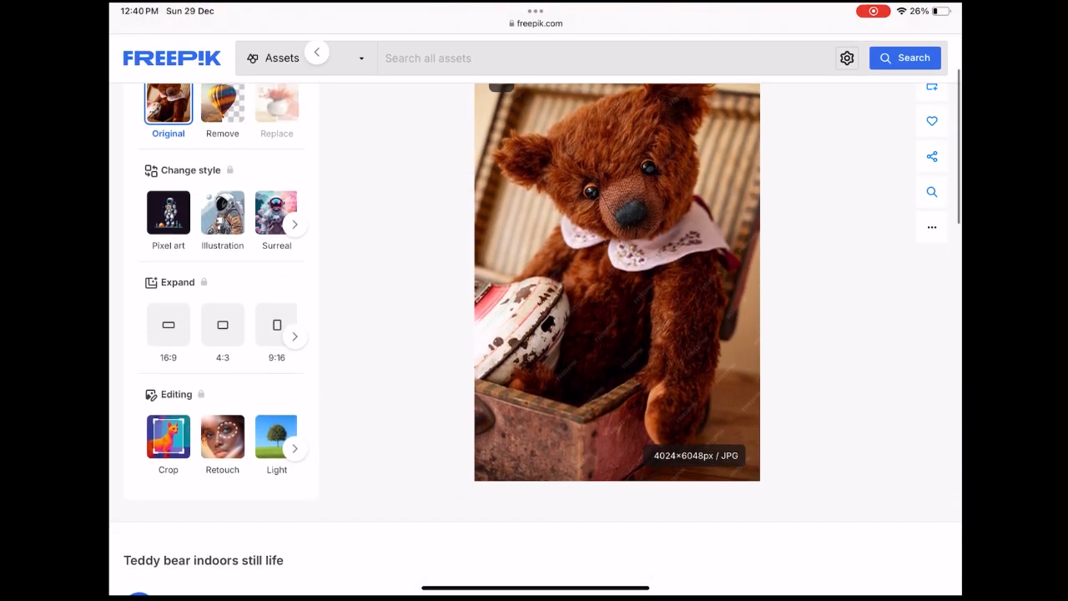
{"action": "scroll", "scroll_direction": "down", "scroll_amount": 3}
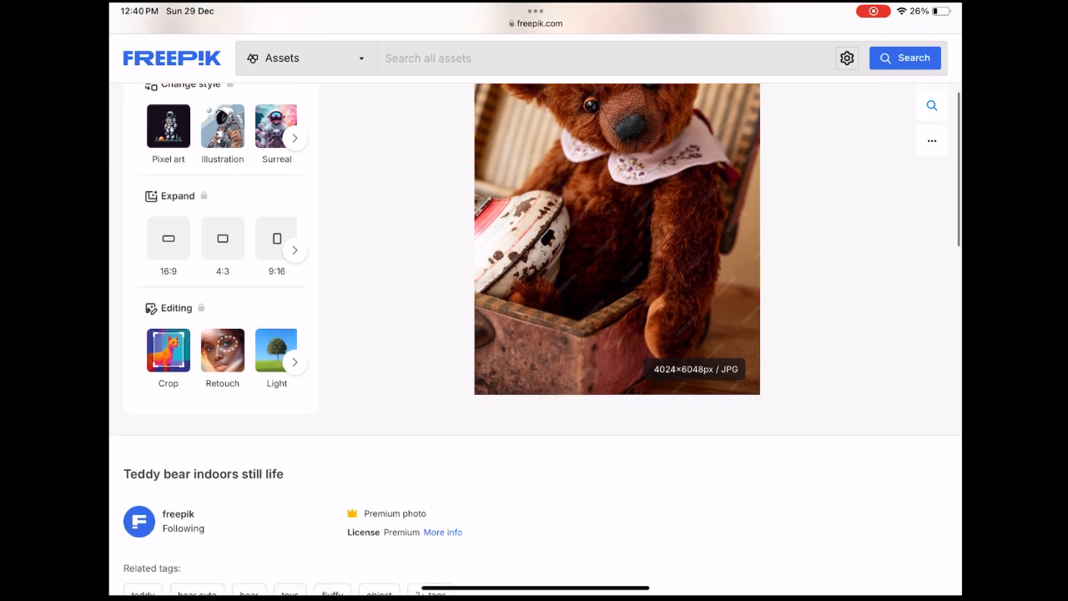
{"action": "double_click", "coordinate": [203, 473]}
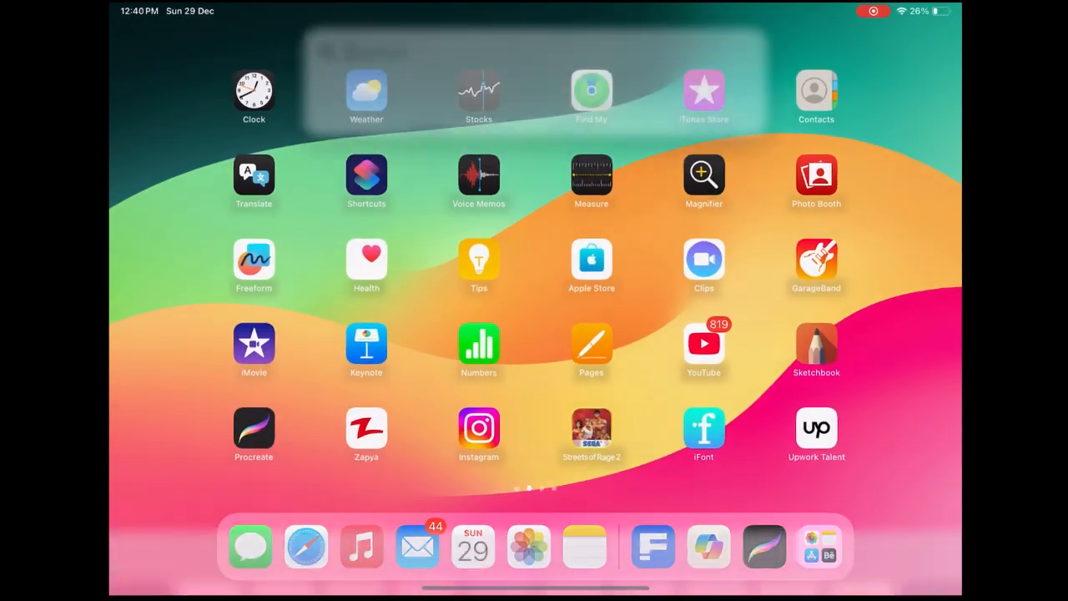
Launch Copilot and send it the prompt 'Design Teddy bear indoors still life'.
{"action": "type", "text": "copilot"}
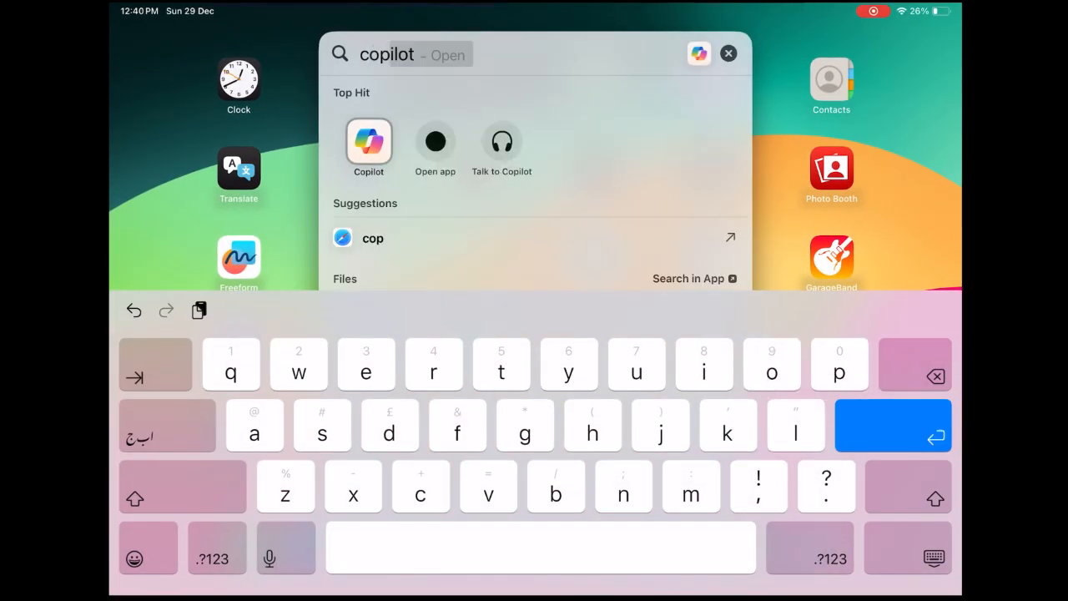
{"action": "left_click", "coordinate": [368, 142]}
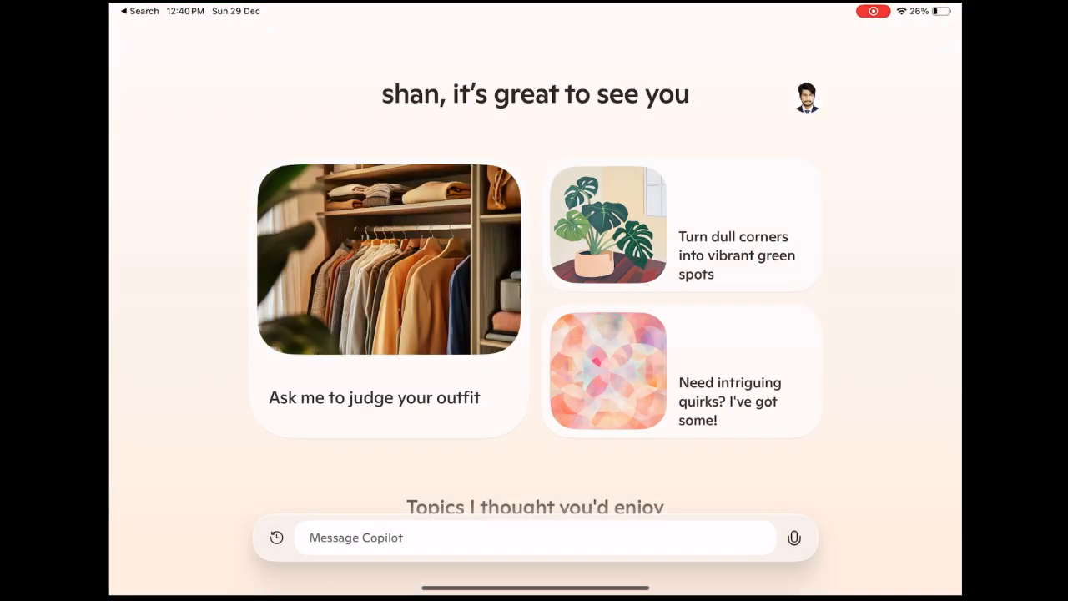
{"action": "left_click", "coordinate": [534, 537]}
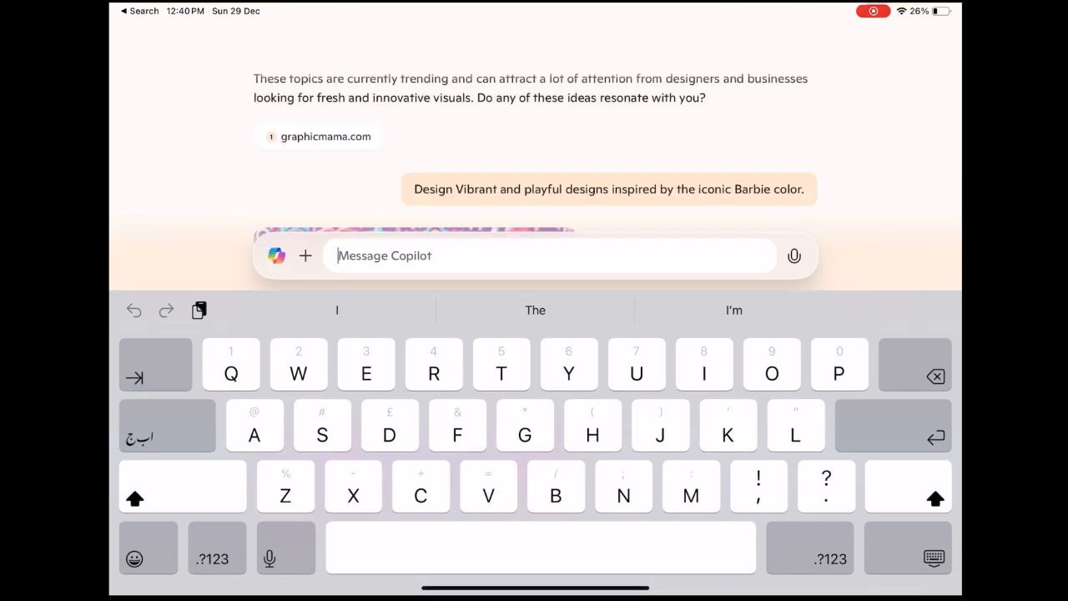
{"action": "type", "text": "Teddy bear indoors still life"}
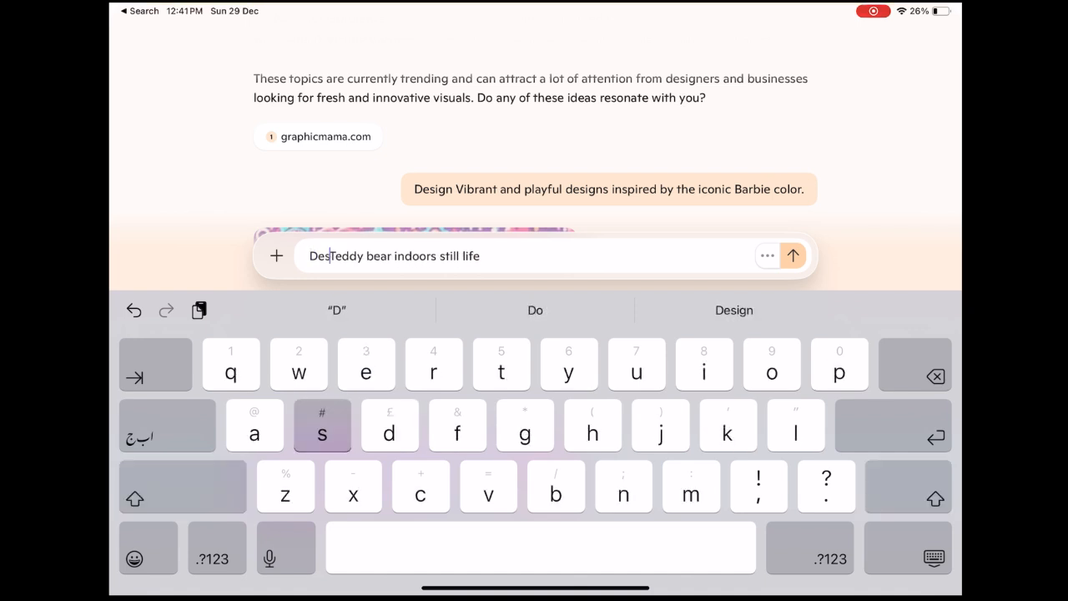
{"action": "left_click", "coordinate": [733, 310]}
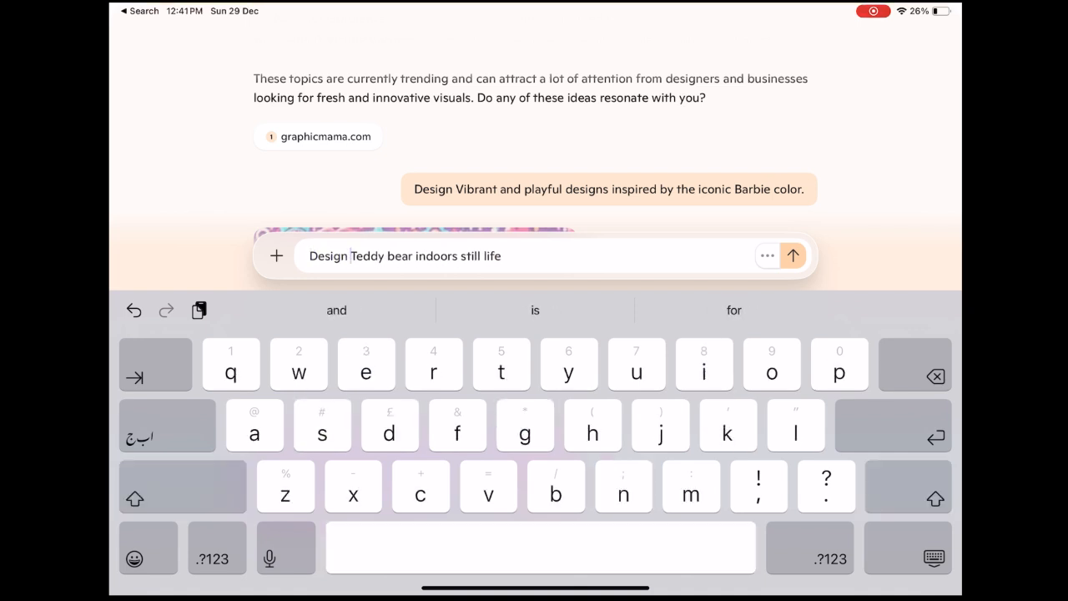
{"action": "left_click", "coordinate": [792, 255]}
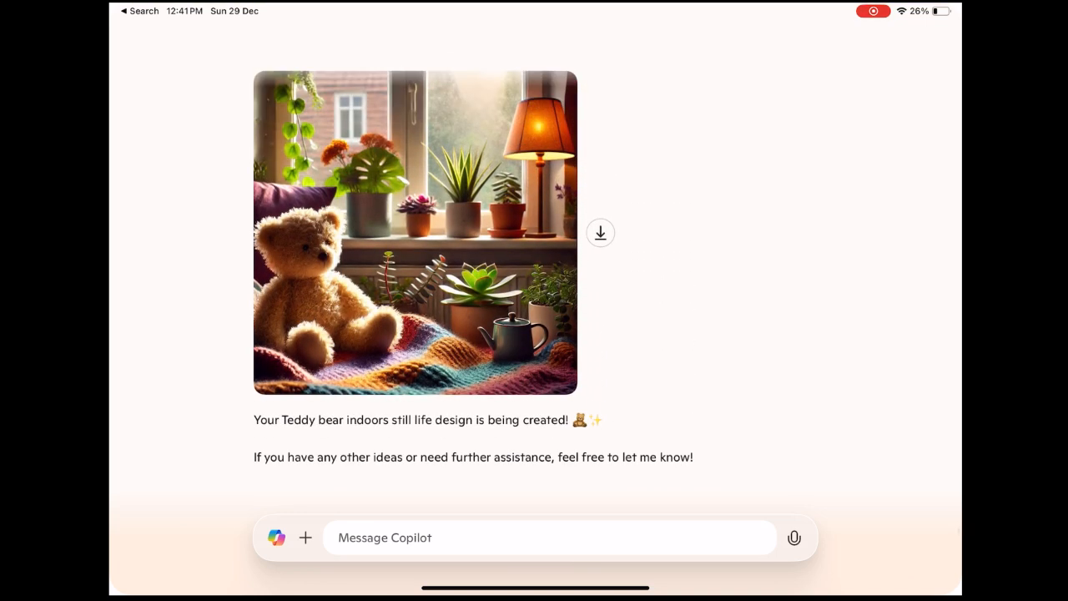
Enlarge the generated teddy bear image, close the viewer and switch back to Safari.
{"action": "left_click", "coordinate": [415, 232]}
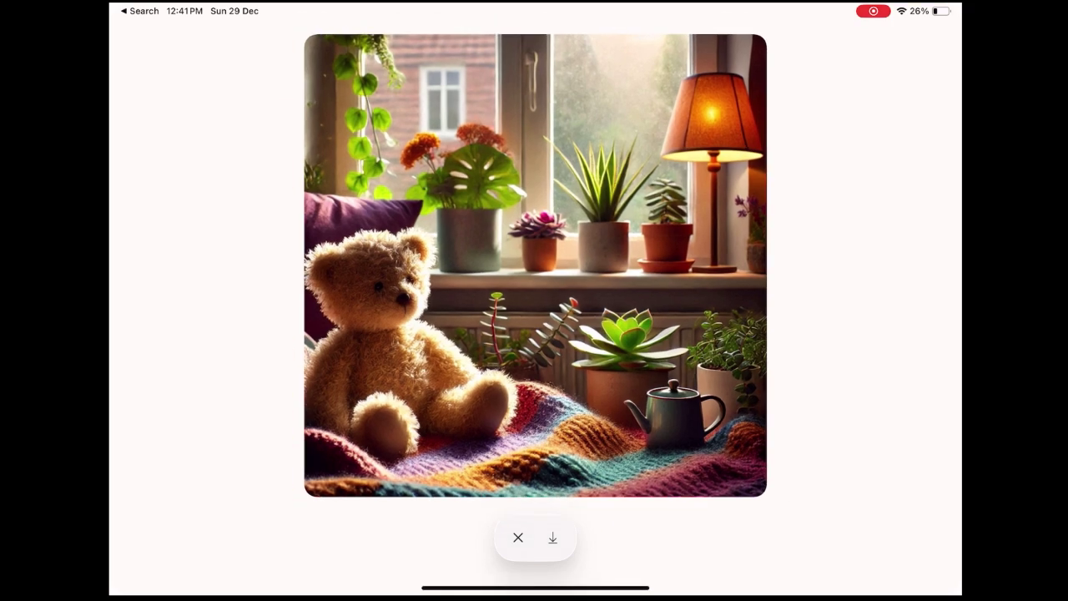
{"action": "left_click", "coordinate": [517, 537]}
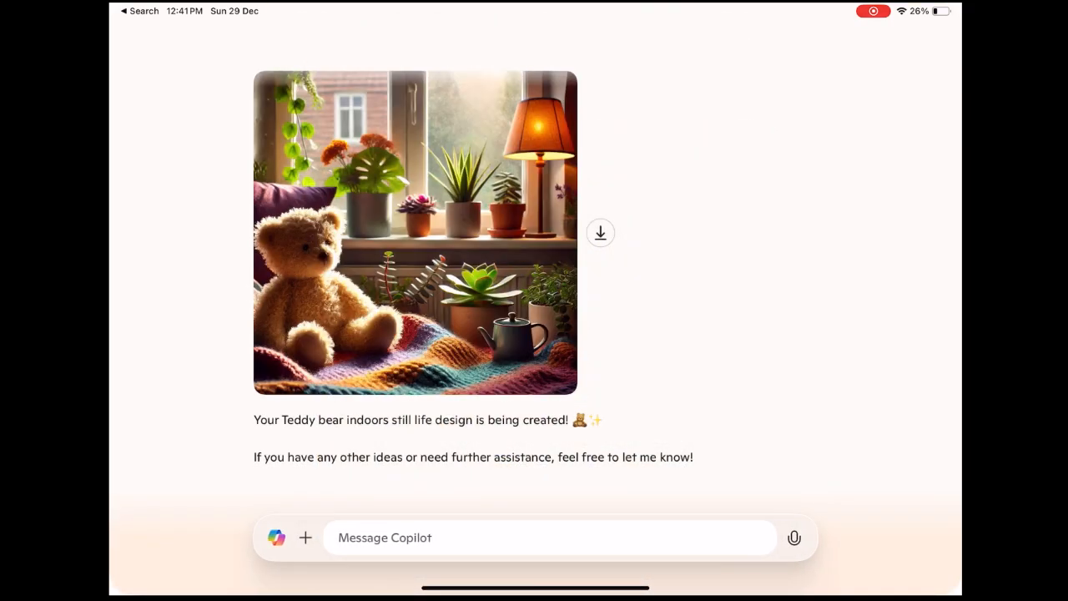
{"action": "left_click", "coordinate": [600, 233]}
{"action": "type", "text": "con"}
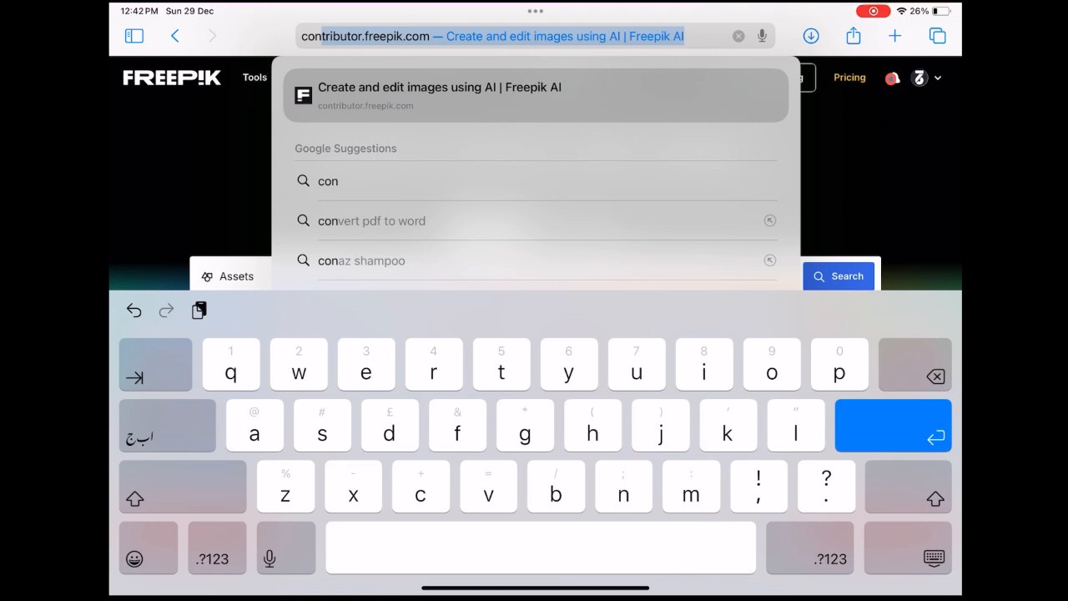
On contributor.freepik.com attach IMG_0423.jpeg, see its file error, and abandon the upload.
{"action": "type", "text": "tributor.freepik.com"}
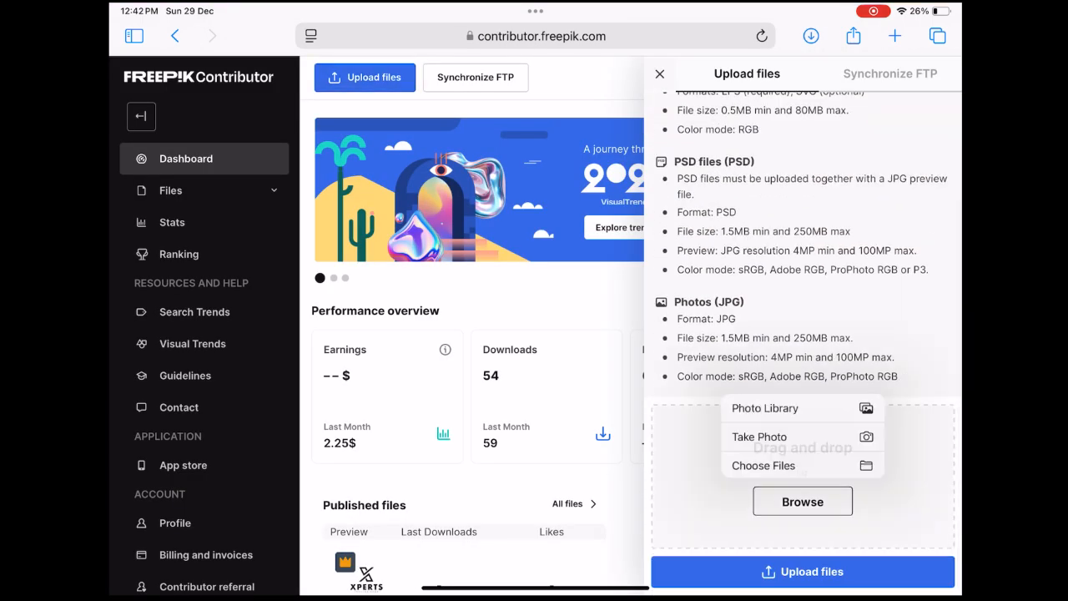
{"action": "left_click", "coordinate": [763, 465]}
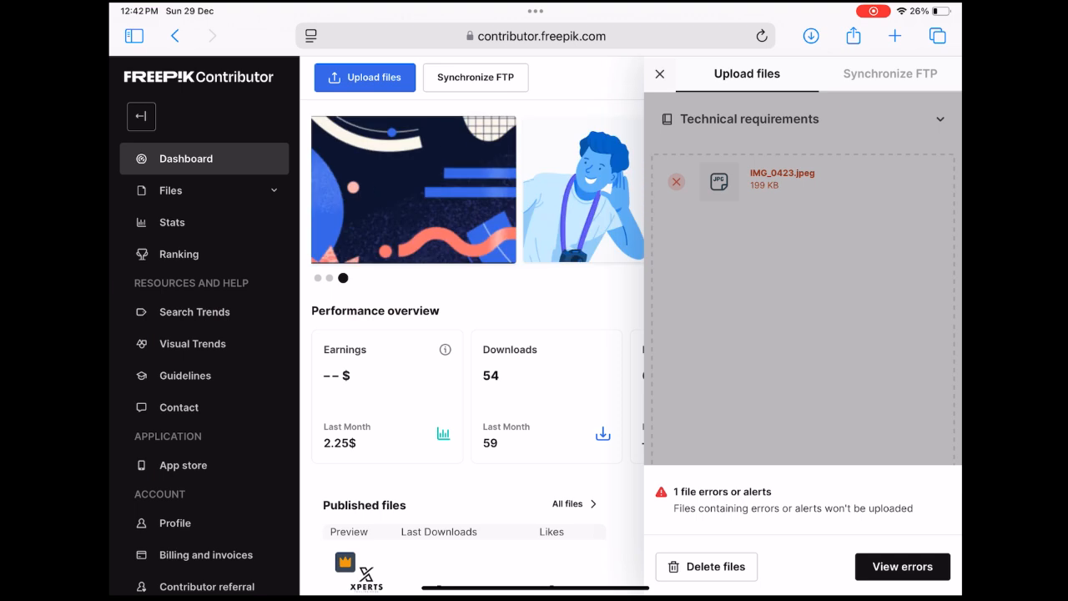
{"action": "left_click", "coordinate": [660, 74]}
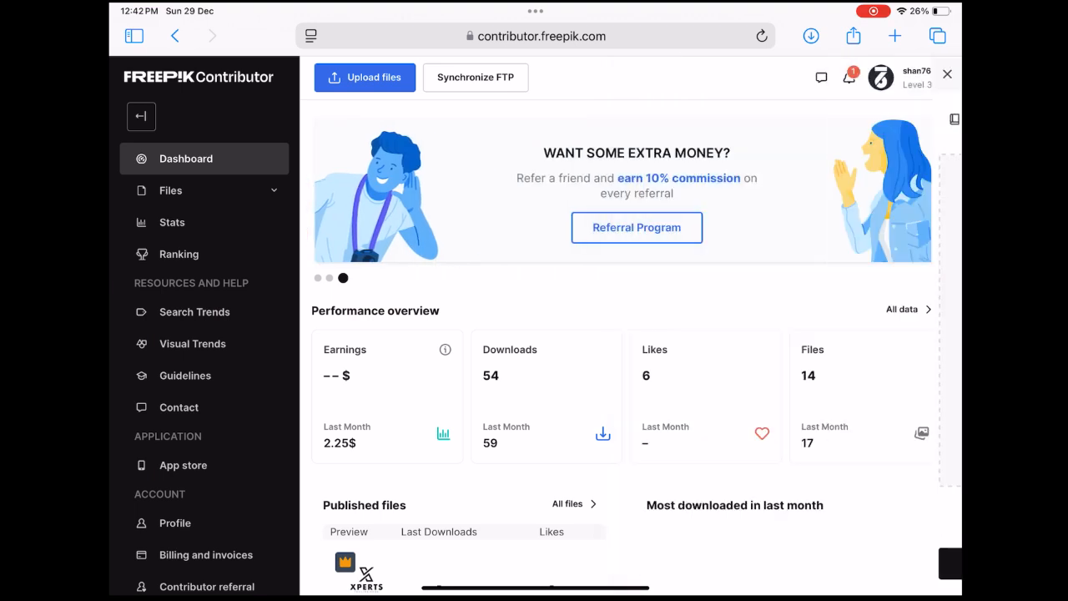
{"action": "left_click", "coordinate": [534, 35]}
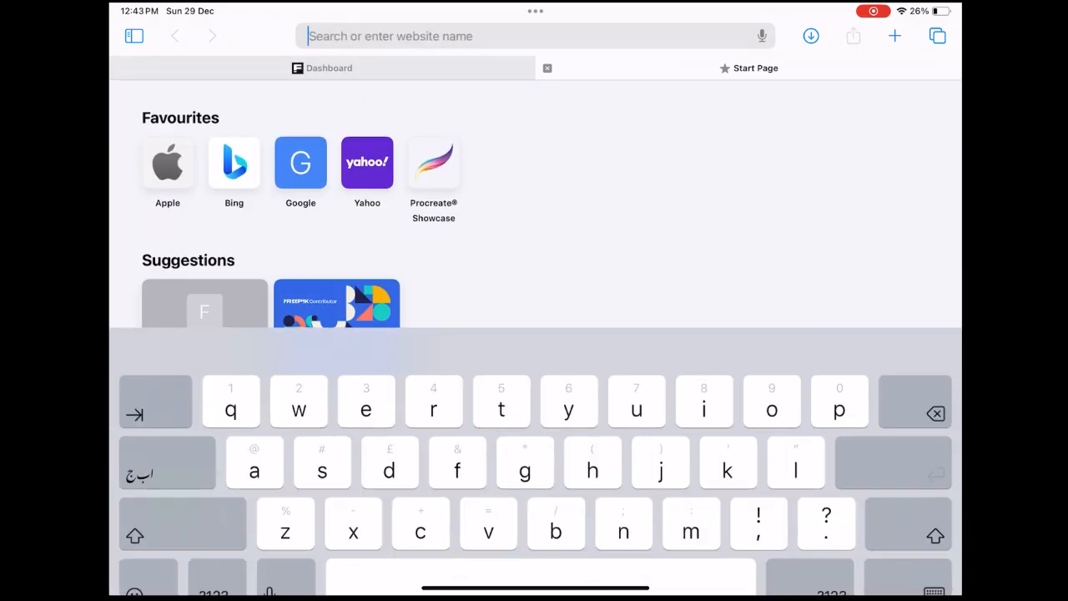
Search the web for 'online photo upscale' and open the Upscale.media result.
{"action": "type", "text": "online"}
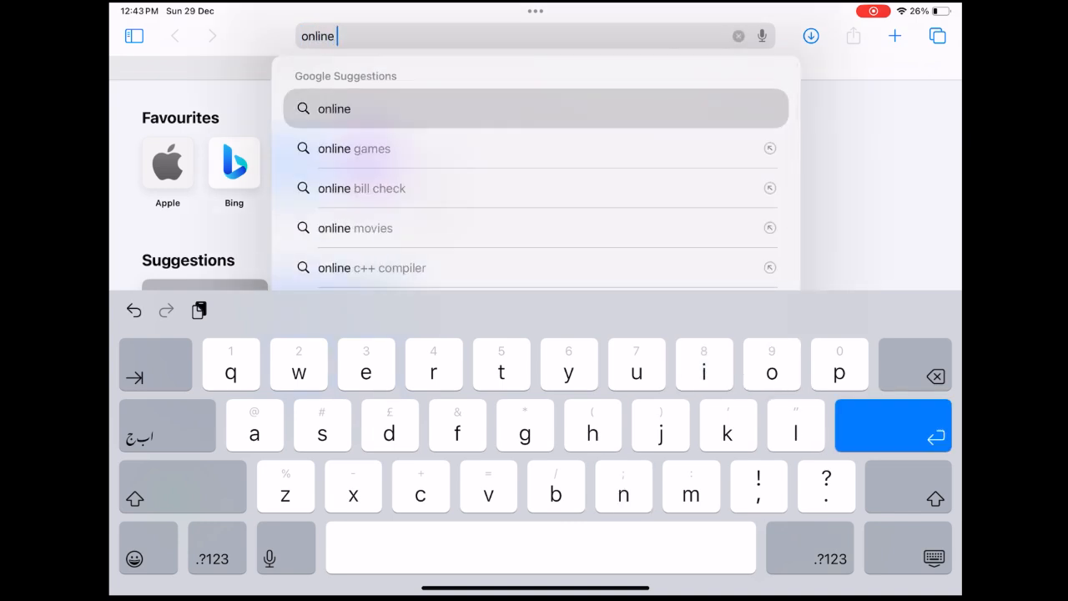
{"action": "type", "text": "photo upscale"}
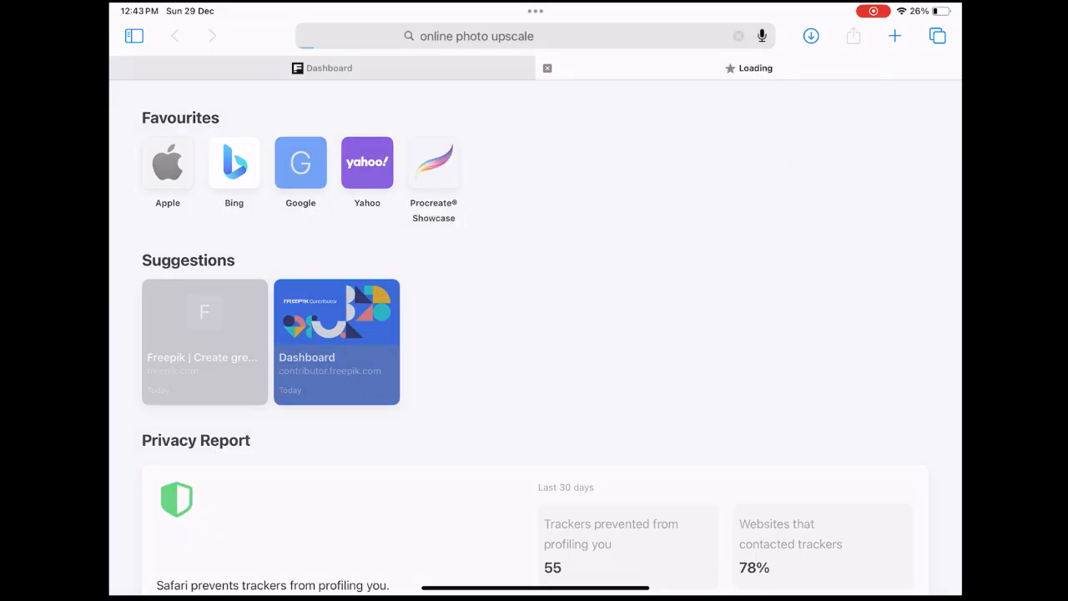
{"action": "key", "text": "Return"}
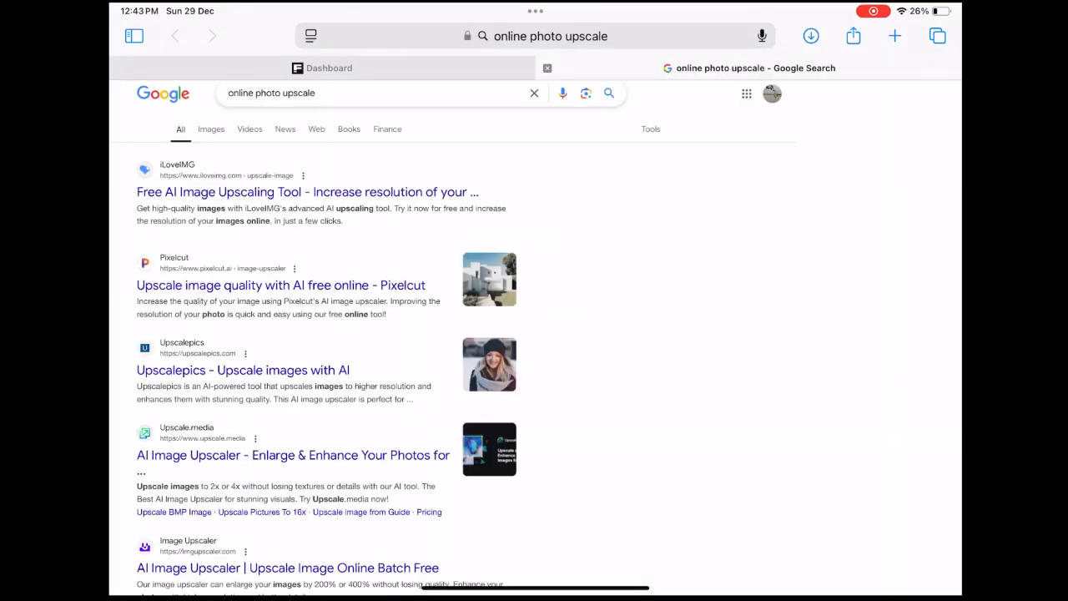
{"action": "left_click", "coordinate": [293, 455]}
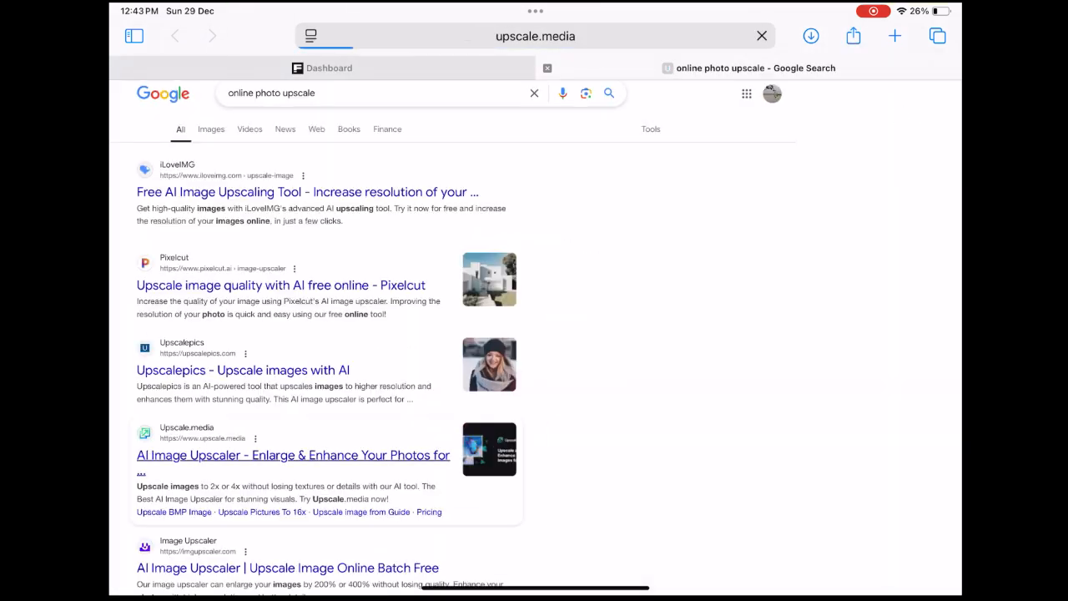
{"action": "left_click", "coordinate": [293, 455]}
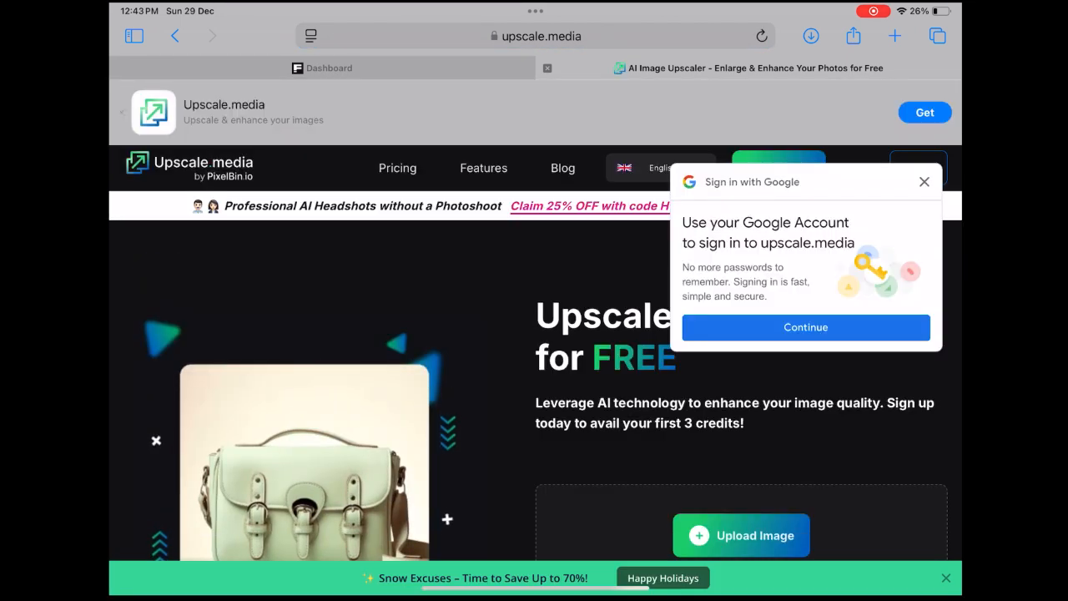
Upscale the teddy bear photo 2x to 2048 × 2048 and download IMG_0423-transformed.jpeg.
{"action": "left_click", "coordinate": [924, 181]}
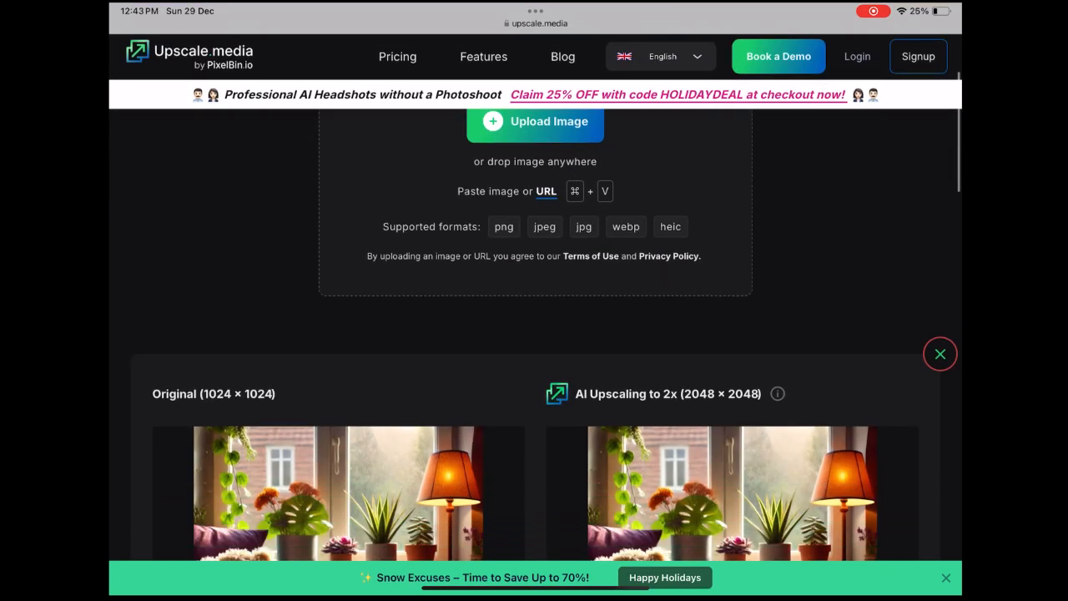
{"action": "scroll", "scroll_direction": "down", "scroll_amount": 3}
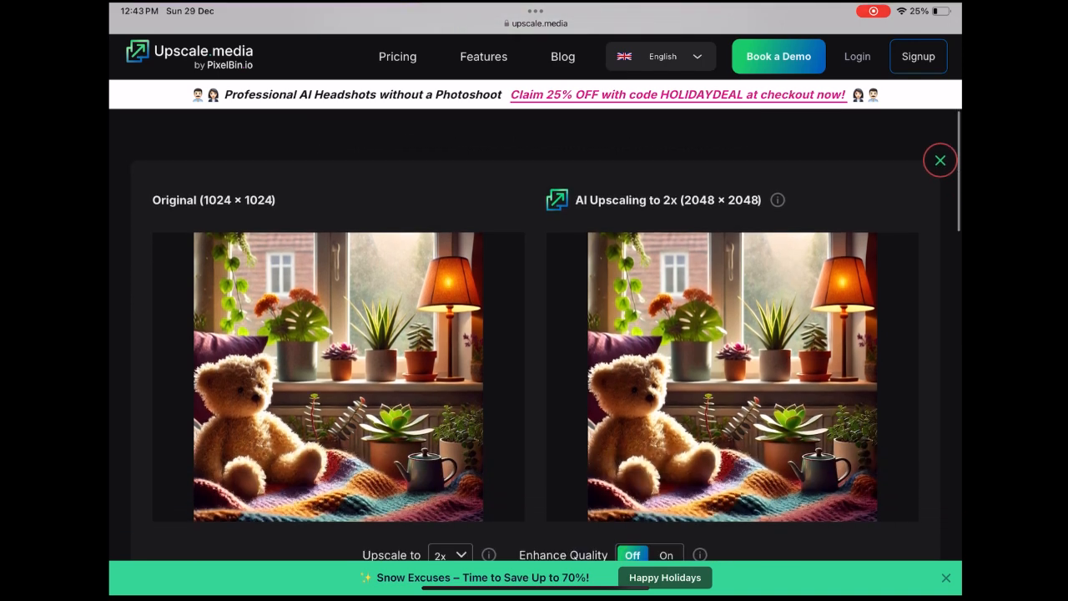
{"action": "scroll", "scroll_direction": "down", "scroll_amount": 3}
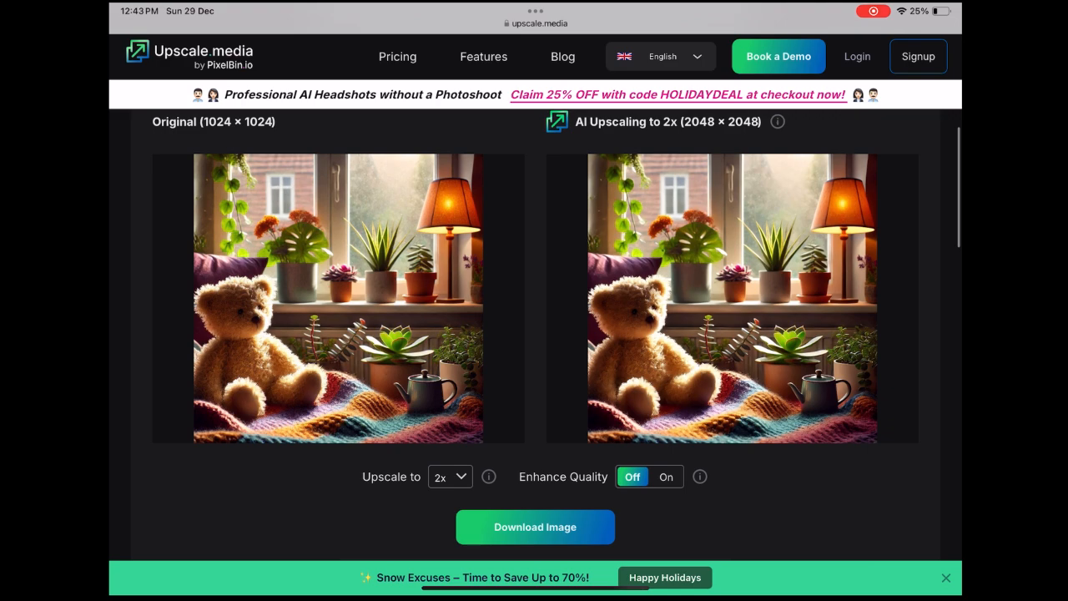
{"action": "left_click", "coordinate": [535, 527]}
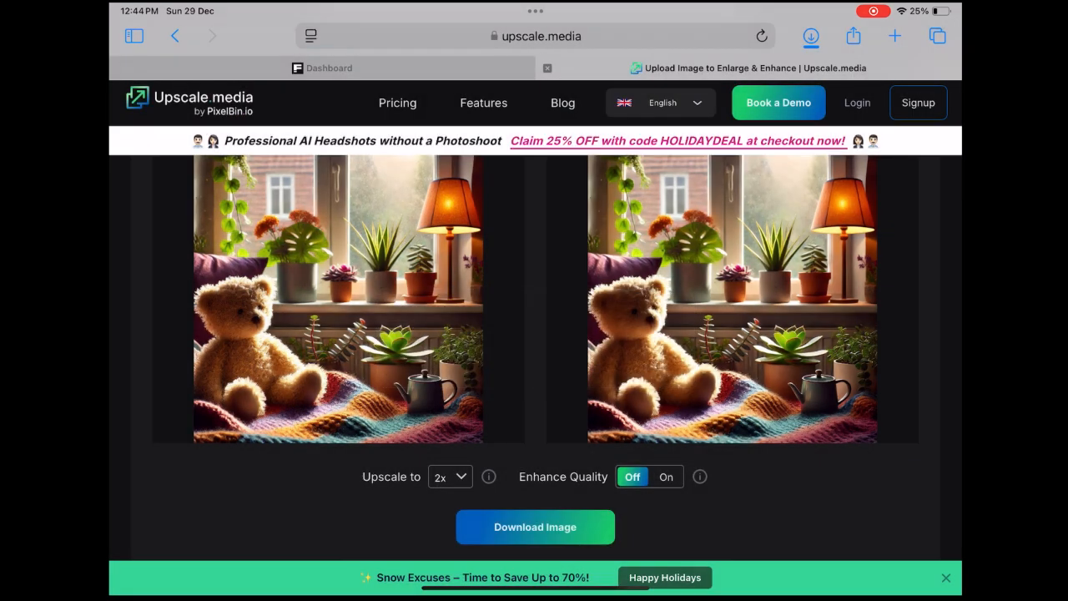
{"action": "left_click", "coordinate": [329, 68]}
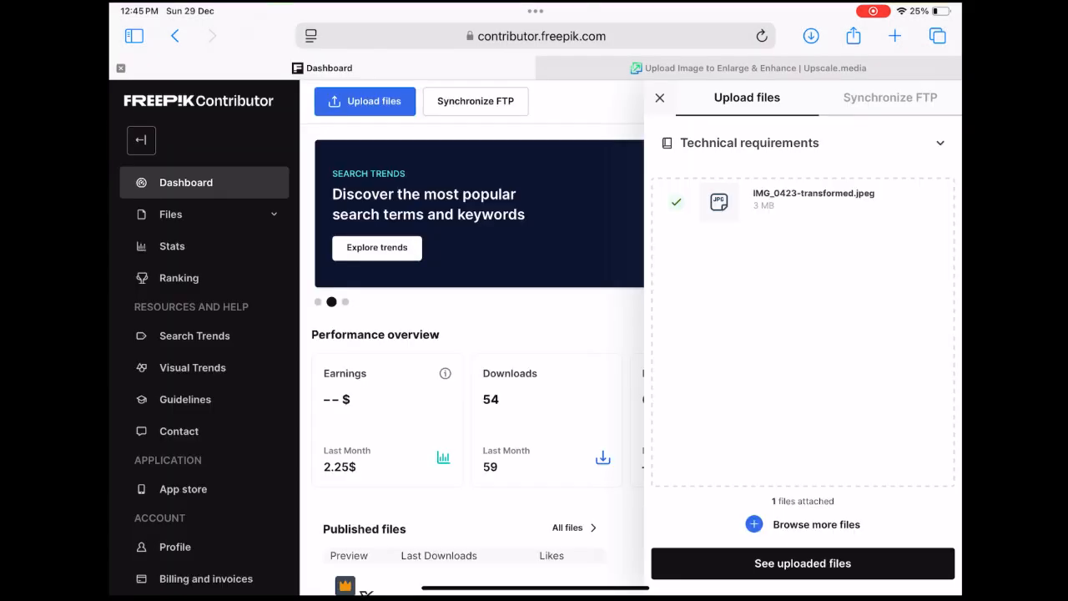
Find IMG_0423-transformed.jpeg in the uploaded files list and open its details.
{"action": "left_click", "coordinate": [802, 563]}
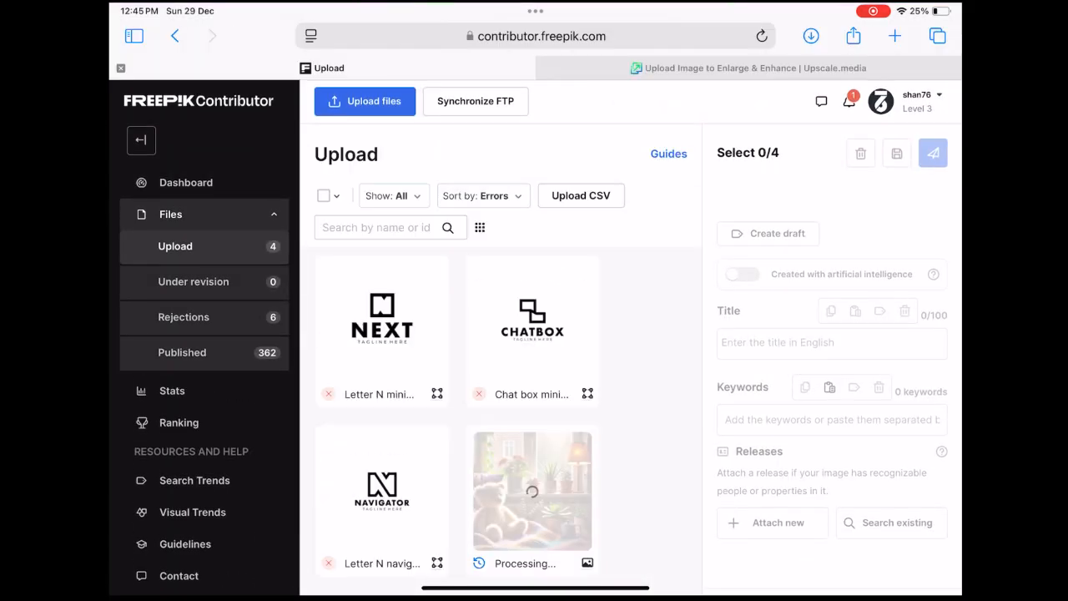
{"action": "scroll", "scroll_direction": "up", "scroll_amount": 3}
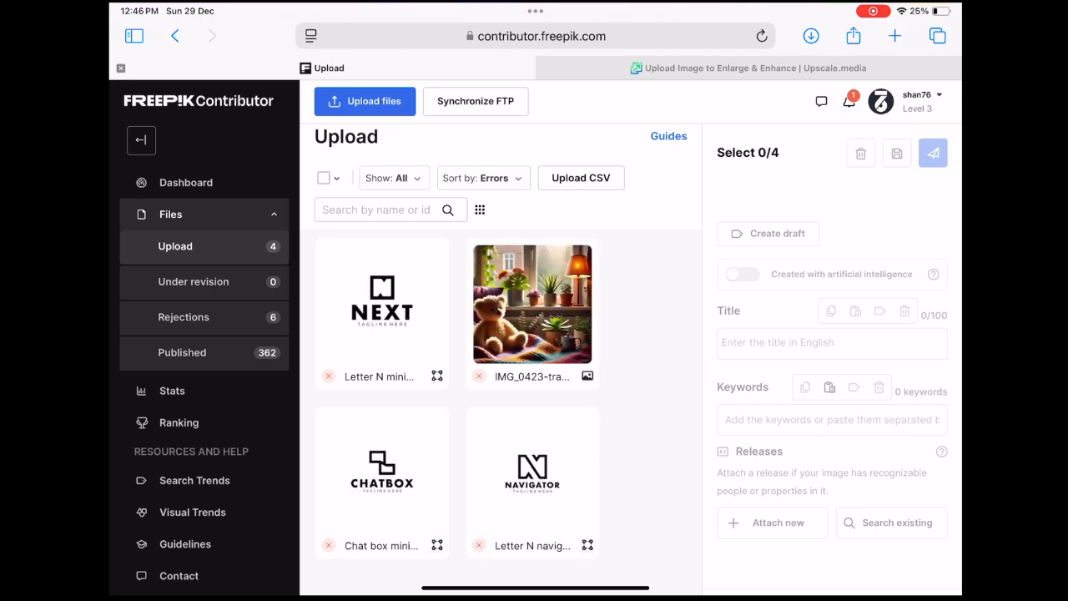
{"action": "left_click", "coordinate": [531, 304]}
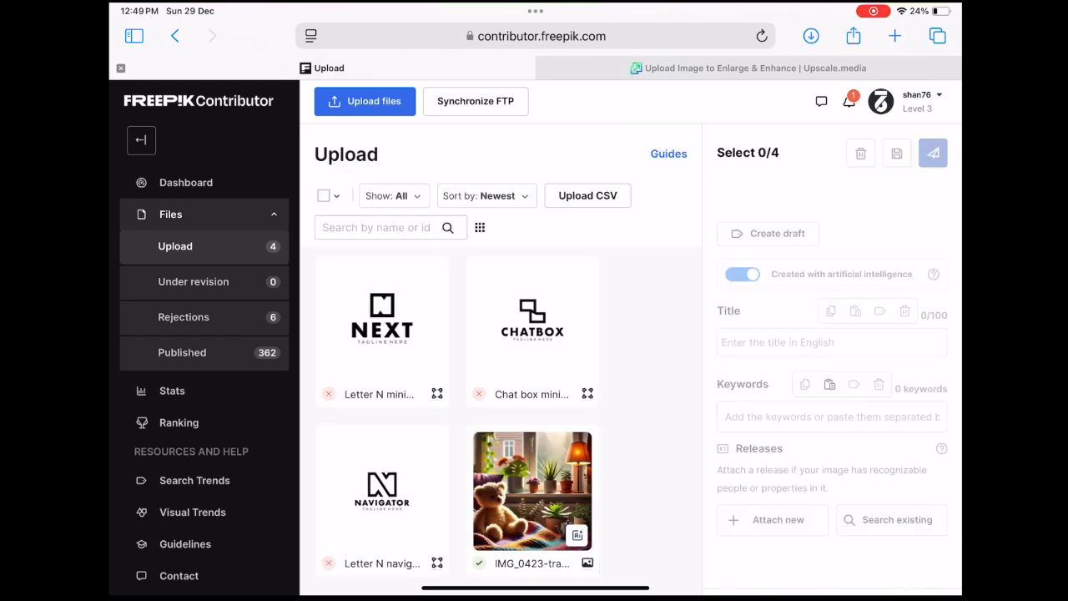
Send the image to revision and open its published AI-labelled page on freepik.com.
{"action": "left_click", "coordinate": [932, 153]}
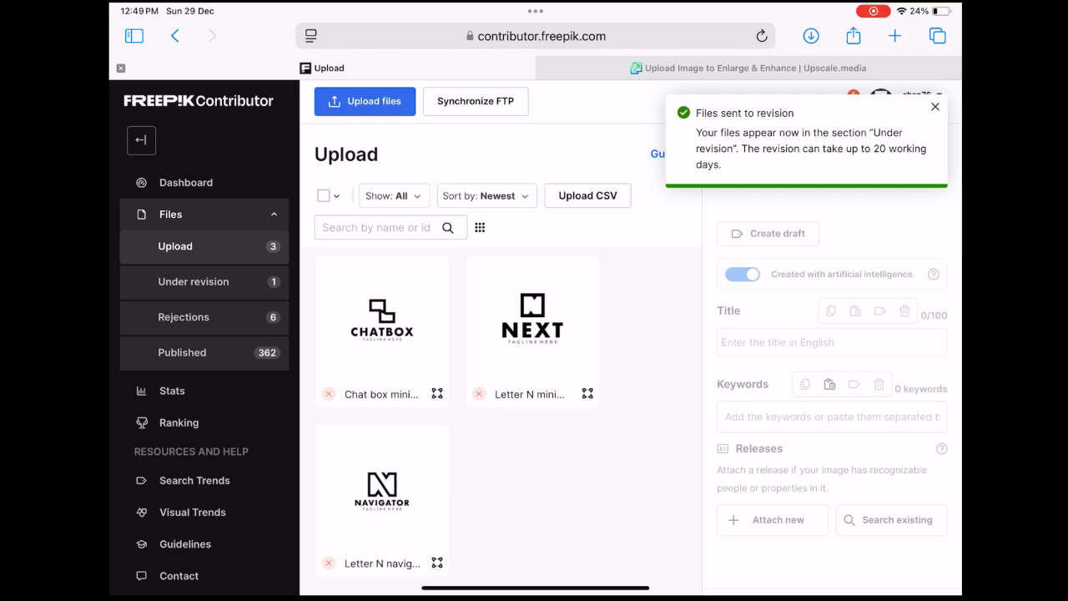
{"action": "left_click", "coordinate": [193, 281]}
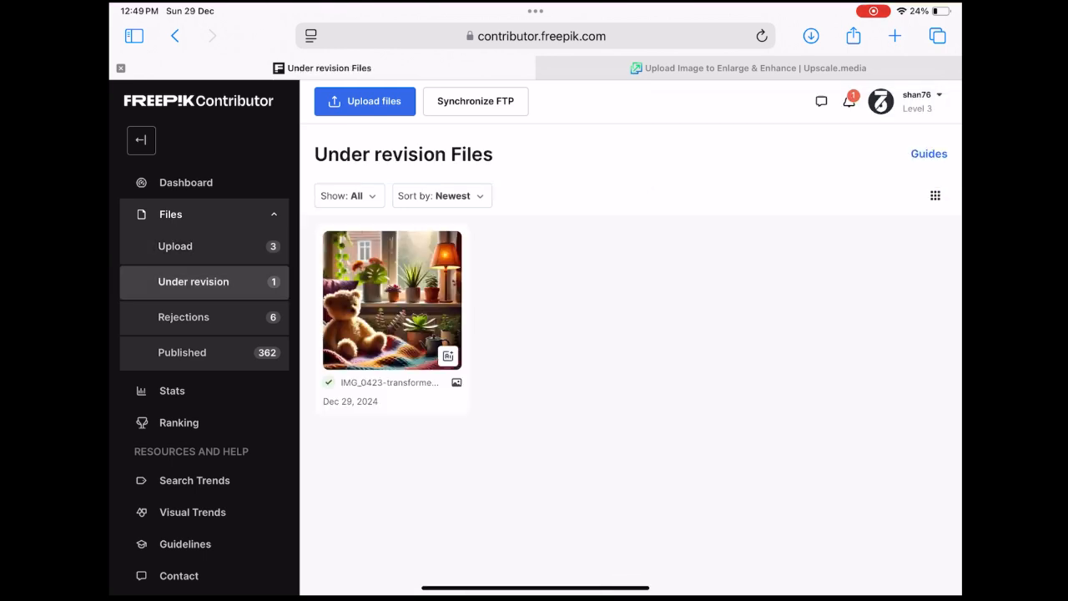
{"action": "left_click", "coordinate": [760, 36]}
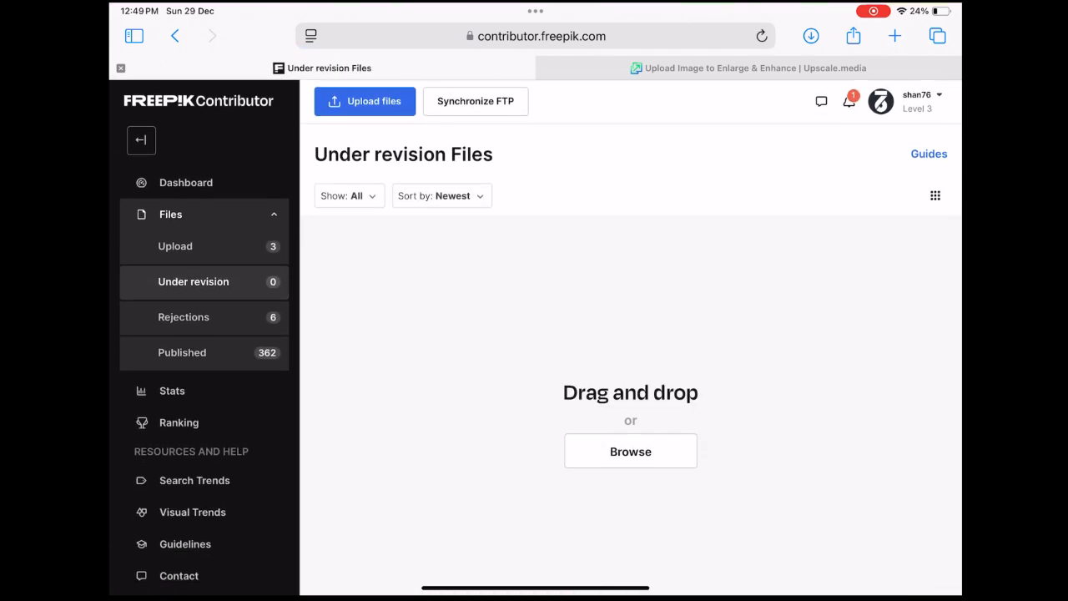
{"action": "left_click", "coordinate": [182, 352]}
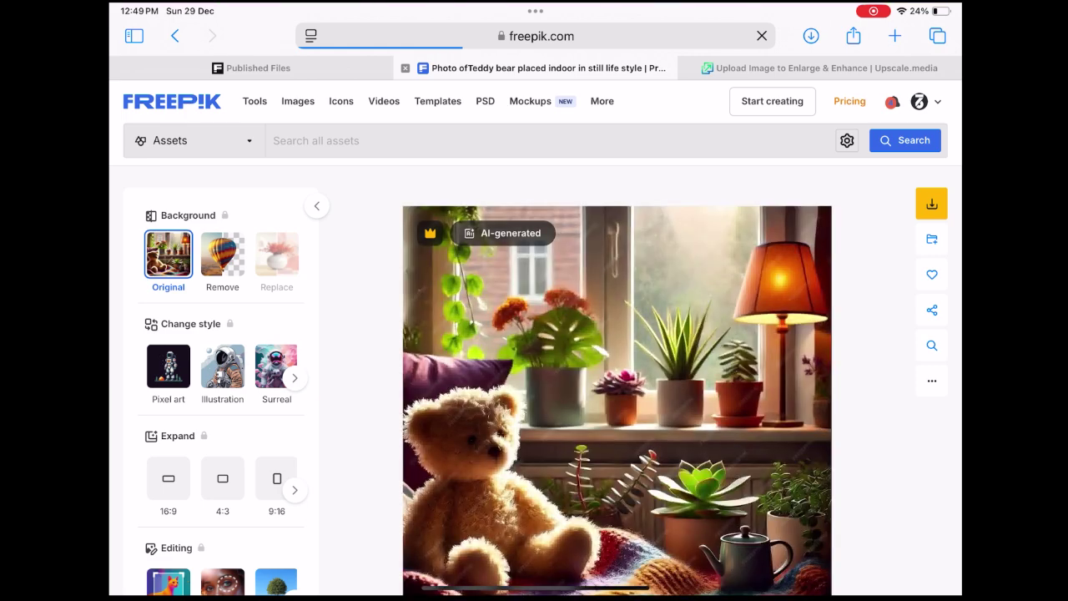
{"action": "scroll", "scroll_direction": "down", "scroll_amount": 3}
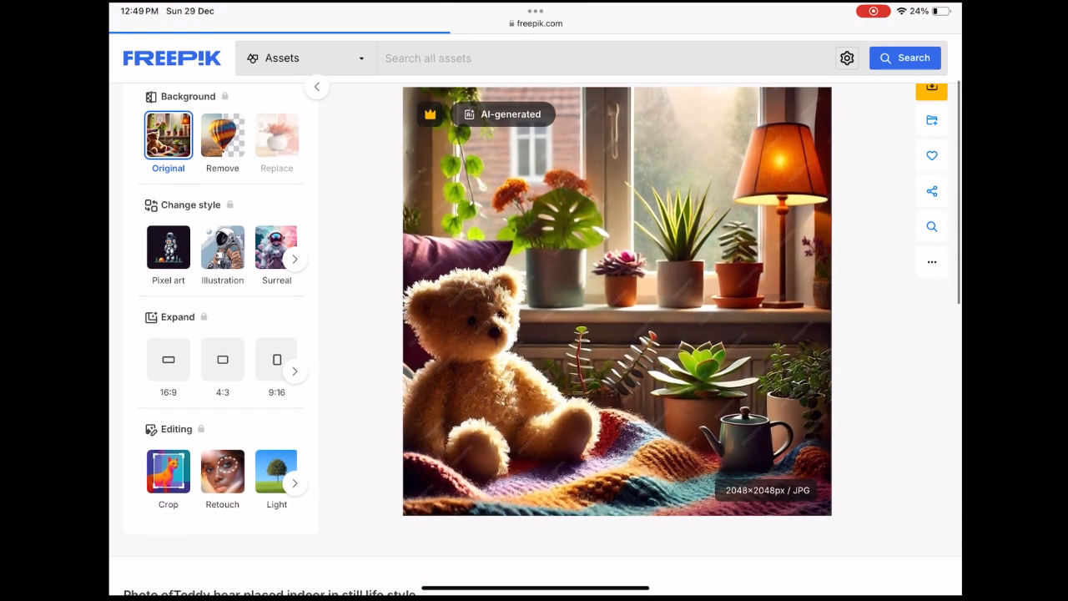
{"action": "scroll", "scroll_direction": "down", "scroll_amount": 3}
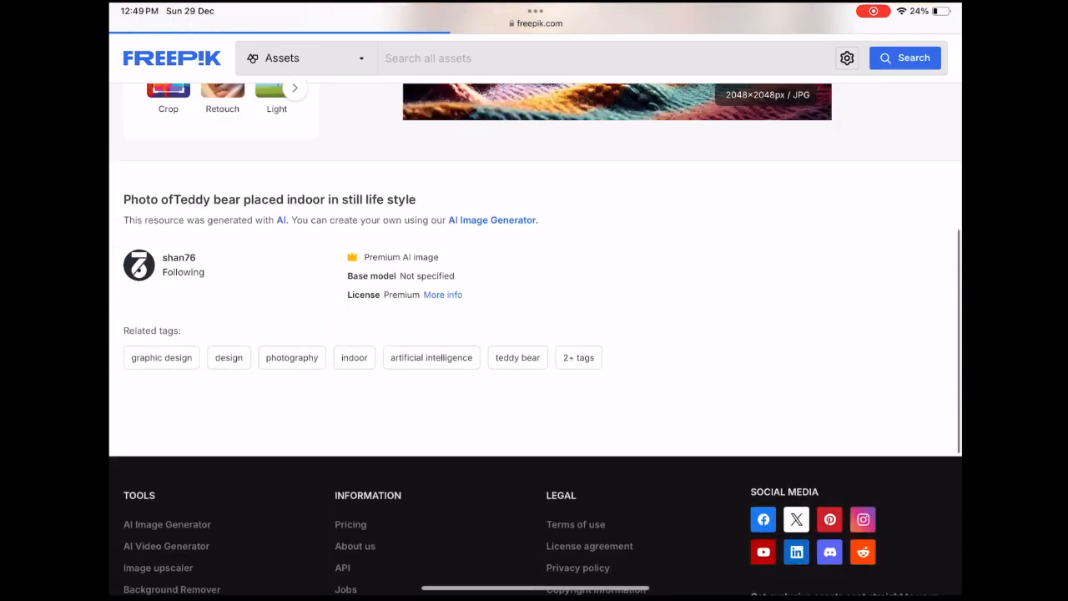